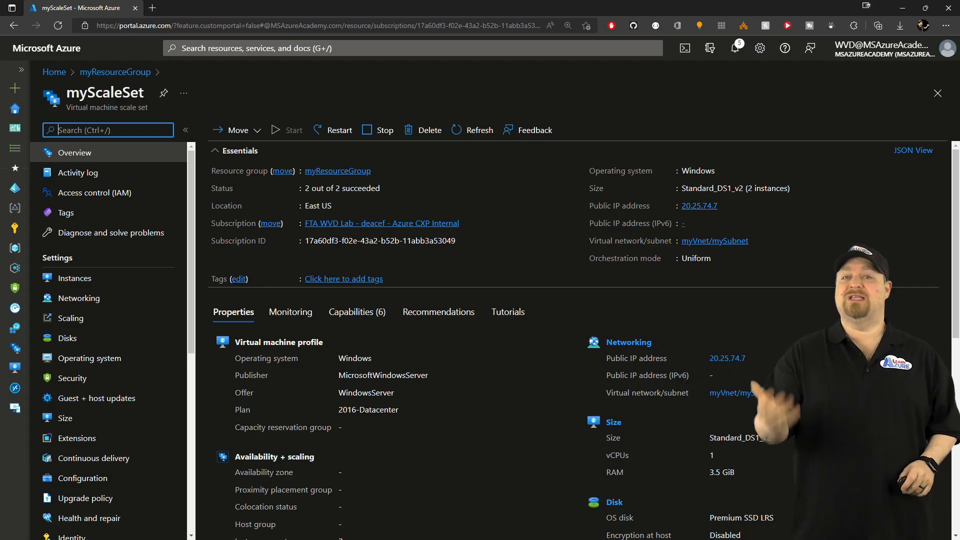
- View myScaleSet's two running instances, then its metric-based autoscale settings with a 4-instance limit
{"action": "left_click", "coordinate": [74, 278]}
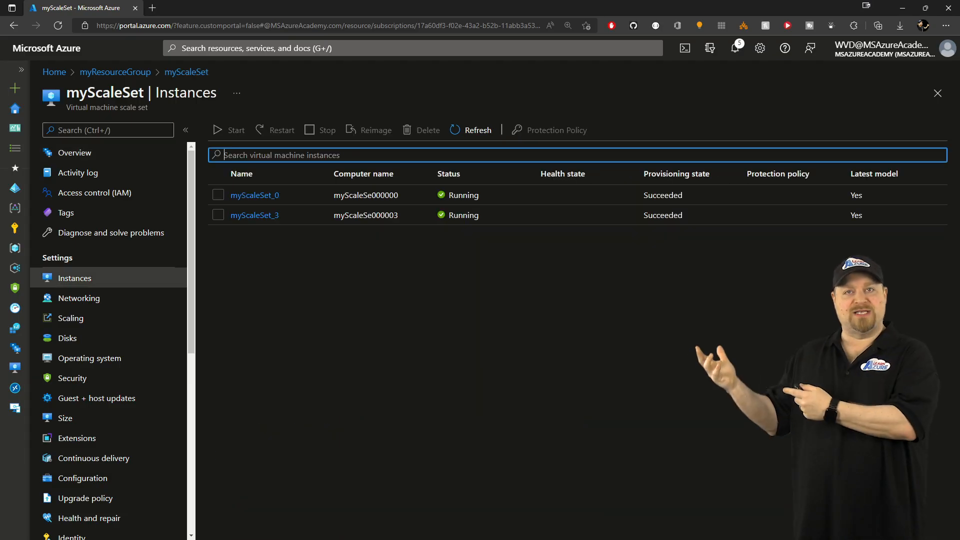
{"action": "left_click", "coordinate": [71, 318]}
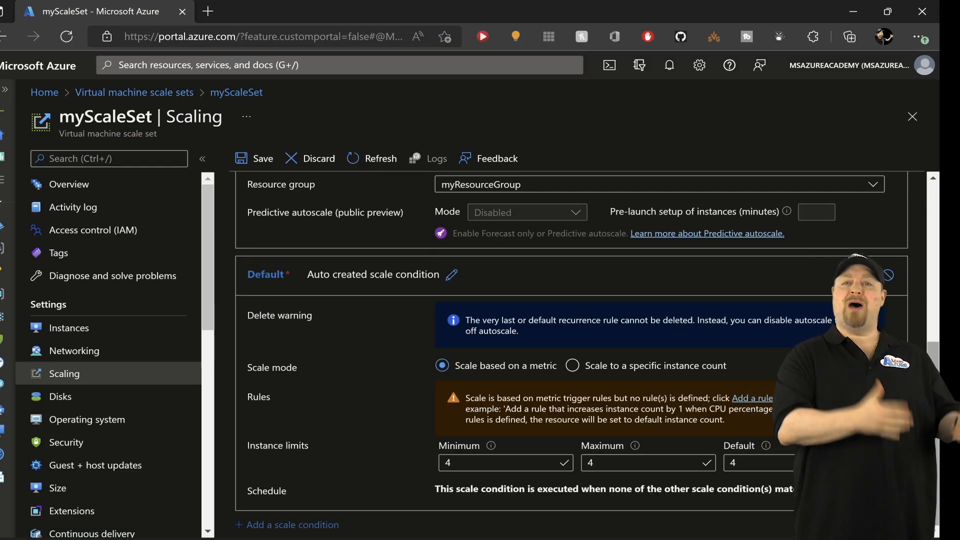
{"action": "left_click", "coordinate": [754, 398]}
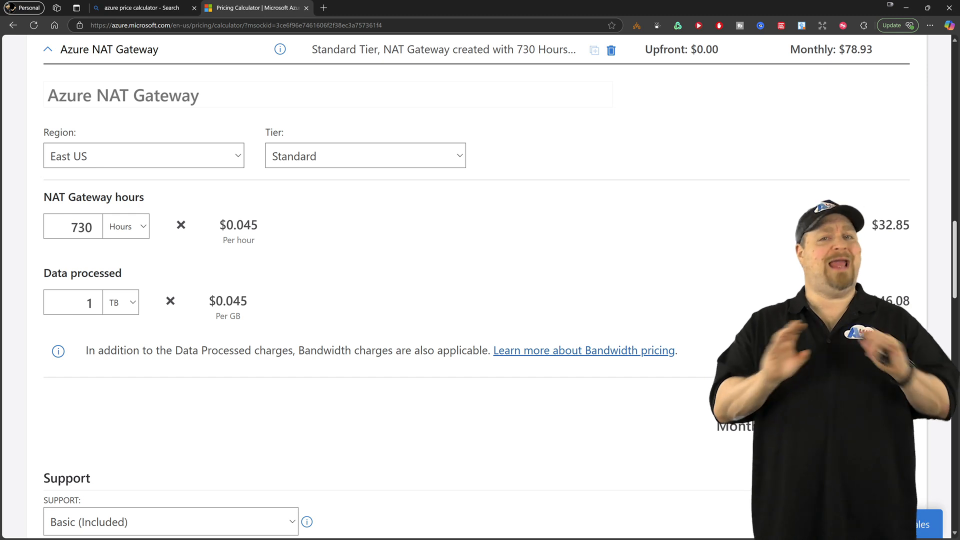
{"action": "scroll", "scroll_direction": "up", "scroll_amount": 3}
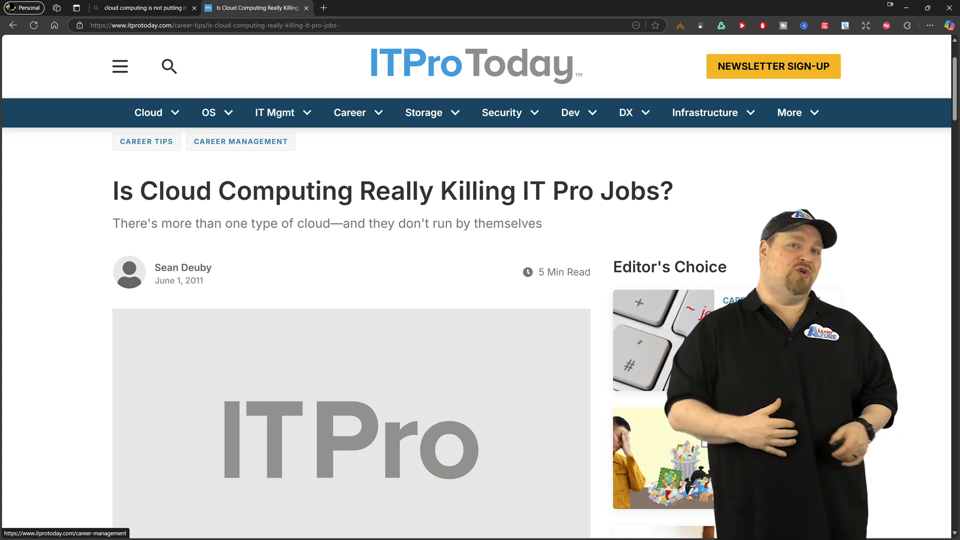
- Scroll down through the ITPro Today article 'Is Cloud Computing Really Killing IT Pro Jobs?'
{"action": "scroll", "scroll_direction": "down", "scroll_amount": 3}
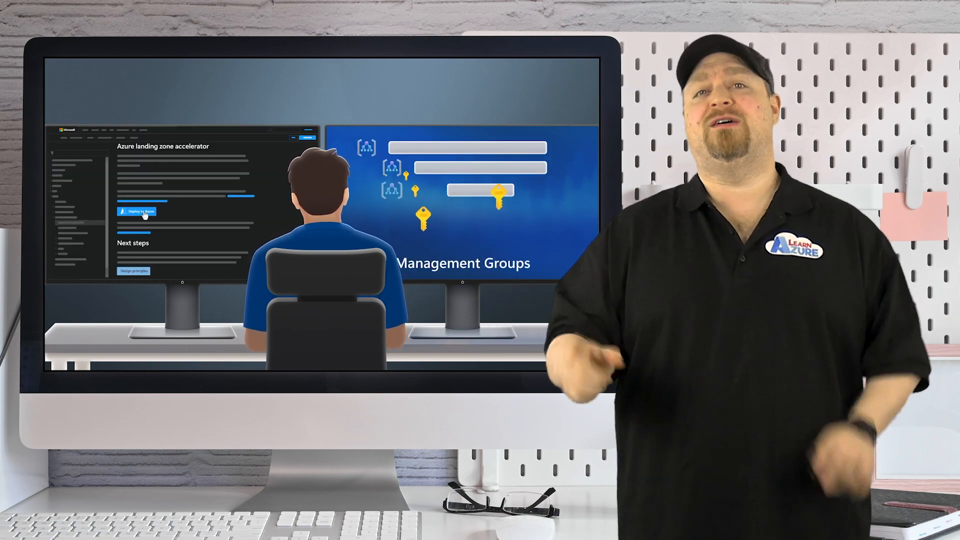
{"action": "left_click", "coordinate": [139, 211]}
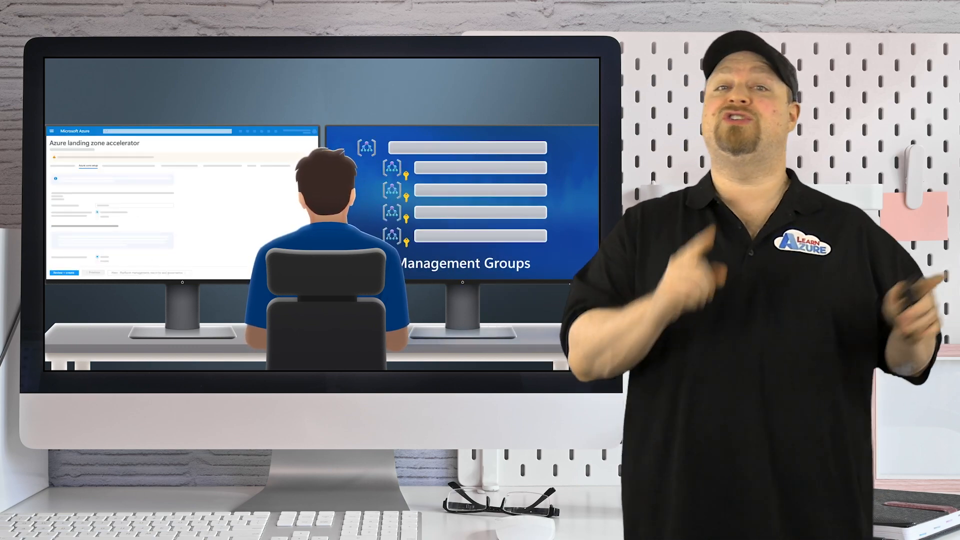